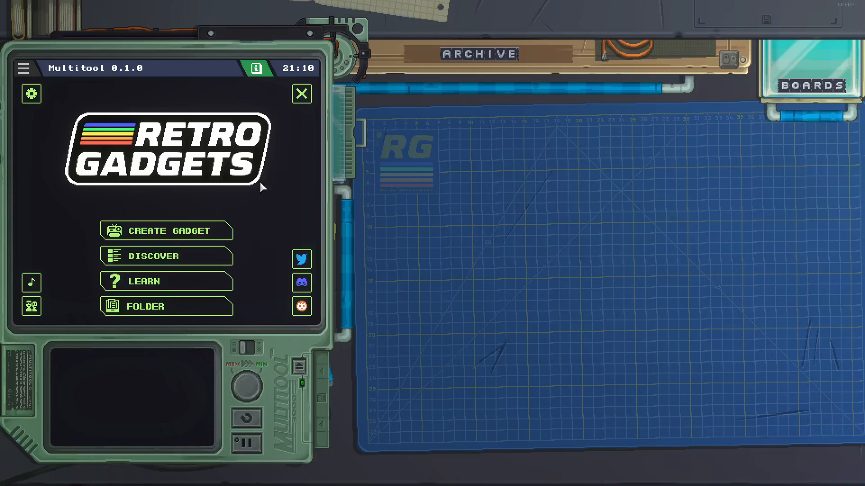
mouse_move(208, 236)
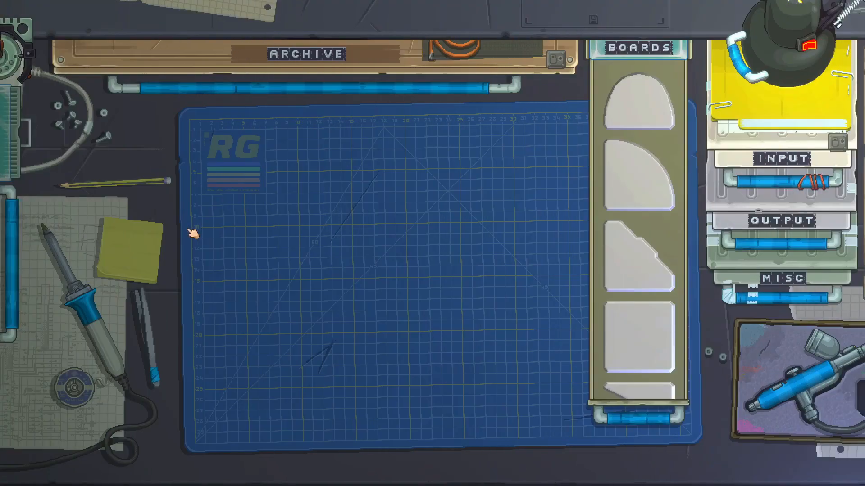
Build a tall gadget board with triangle, square and round red buttons on the mat.
drag(637, 105, 413, 298)
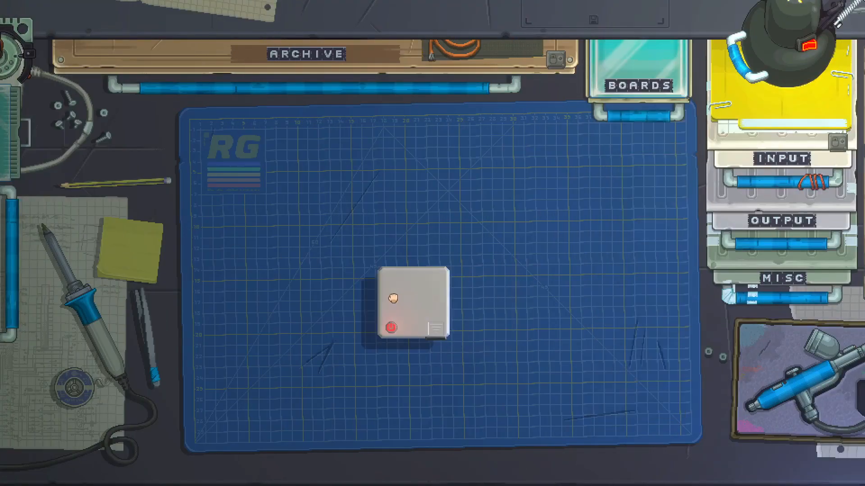
click(637, 85)
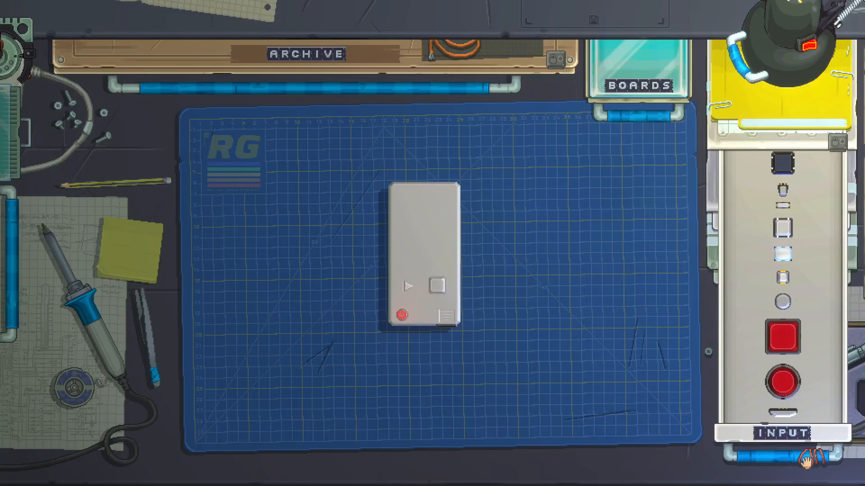
click(780, 432)
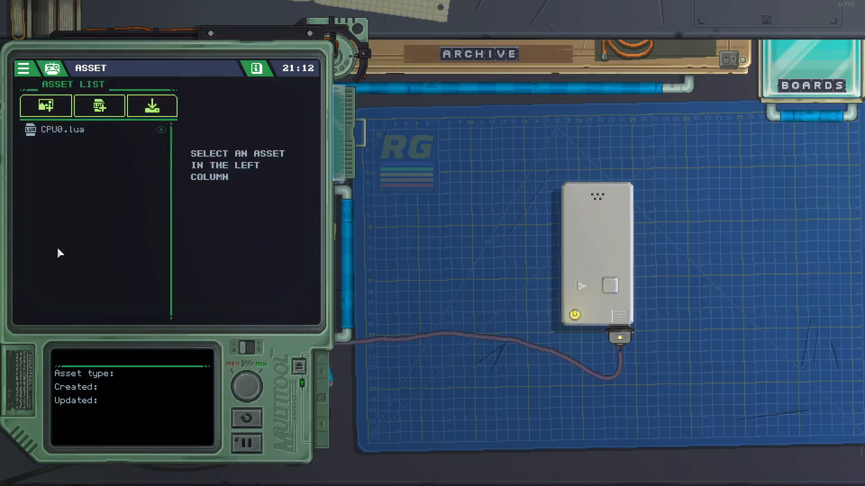
Select CPU0.lua in the Multitool asset list and open it in the code editor.
click(82, 130)
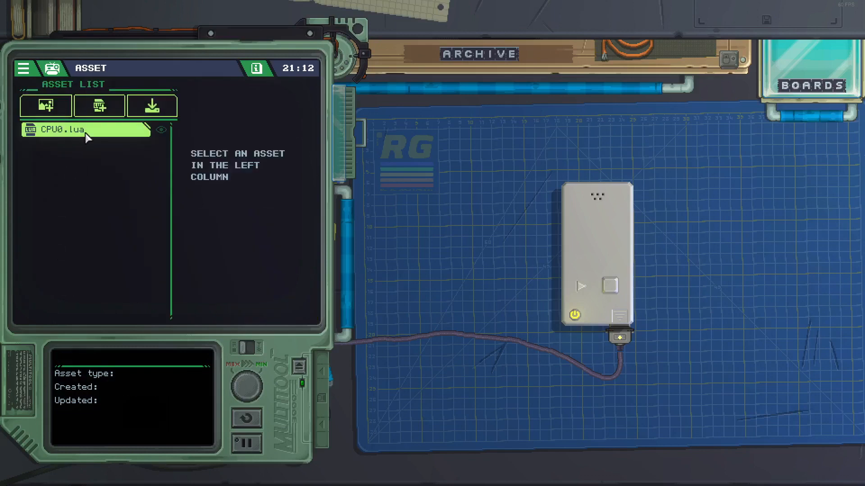
click(82, 130)
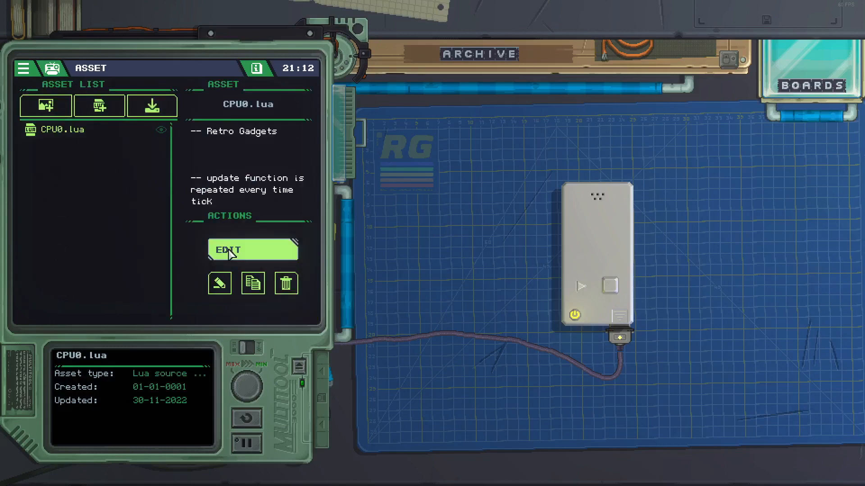
click(253, 250)
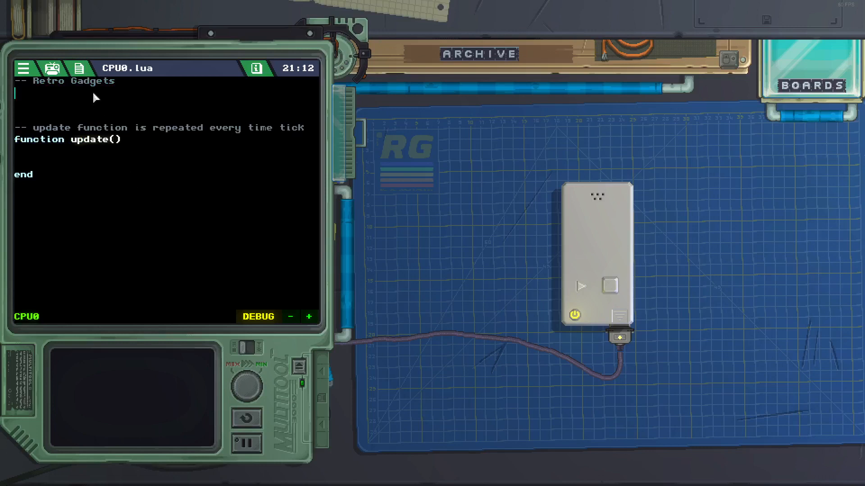
Add the line audio = gdt.ROM.User.AudioSamples[""] at the top of CPU0.lua.
text(audio)
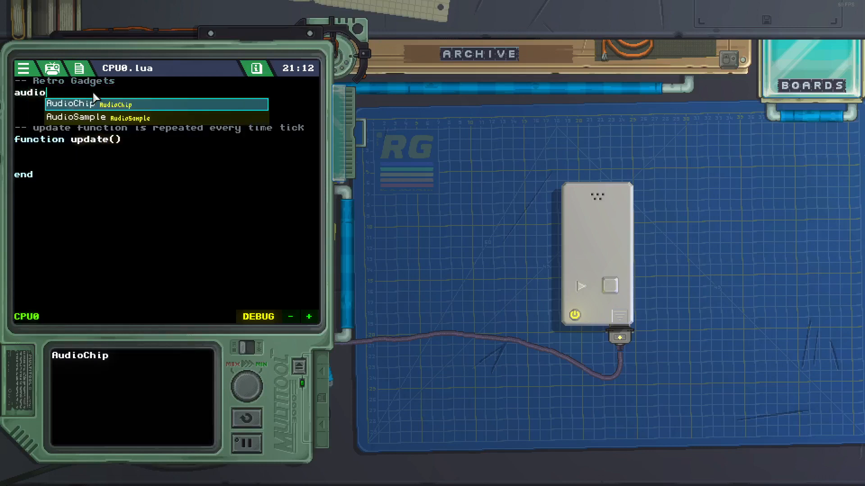
text(=)
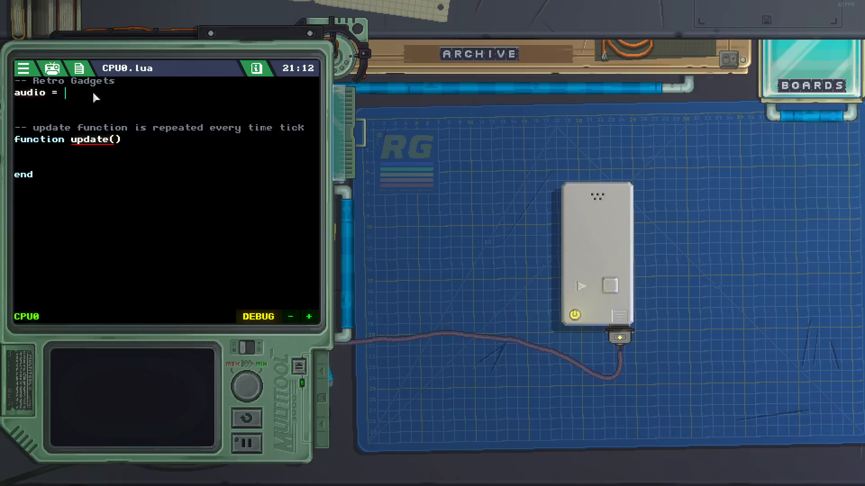
text(gdt)
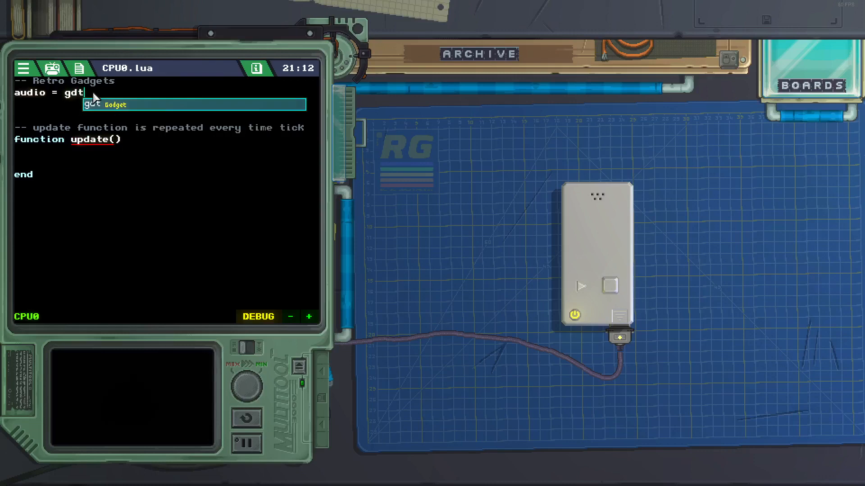
text(.)
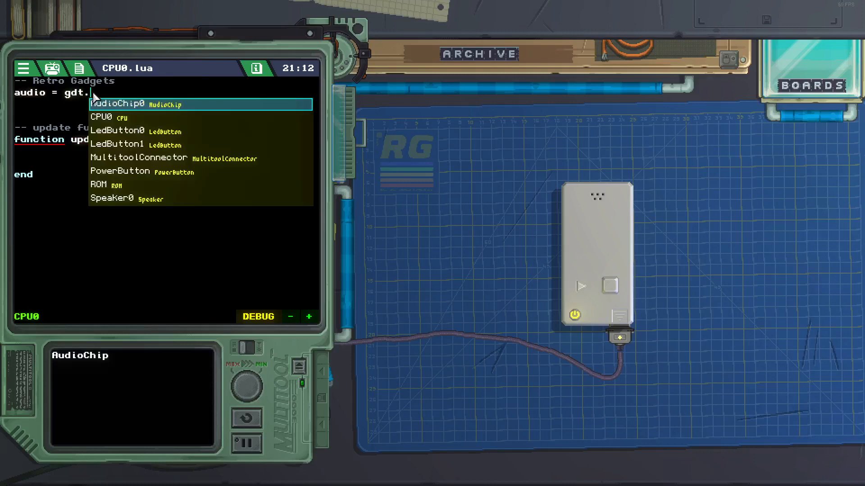
click(100, 185)
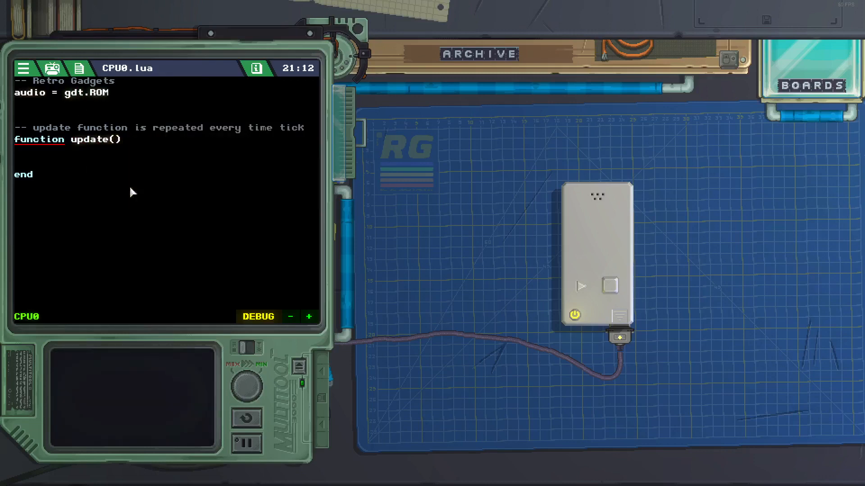
text(.)
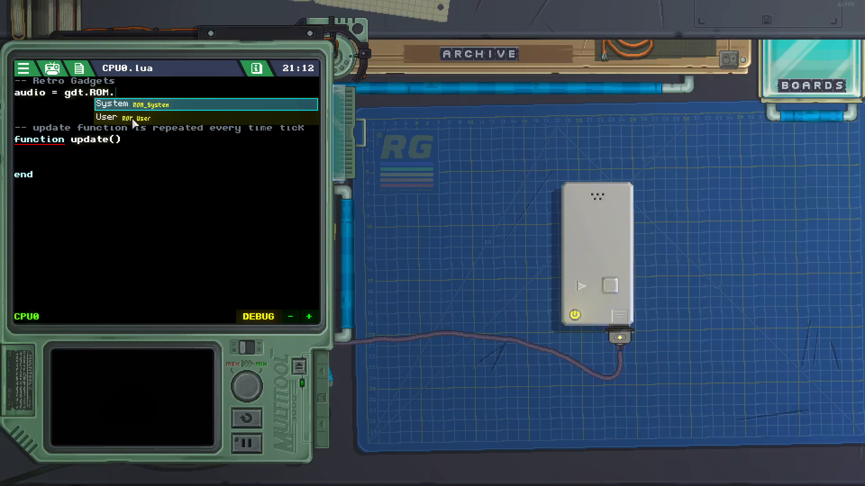
click(106, 117)
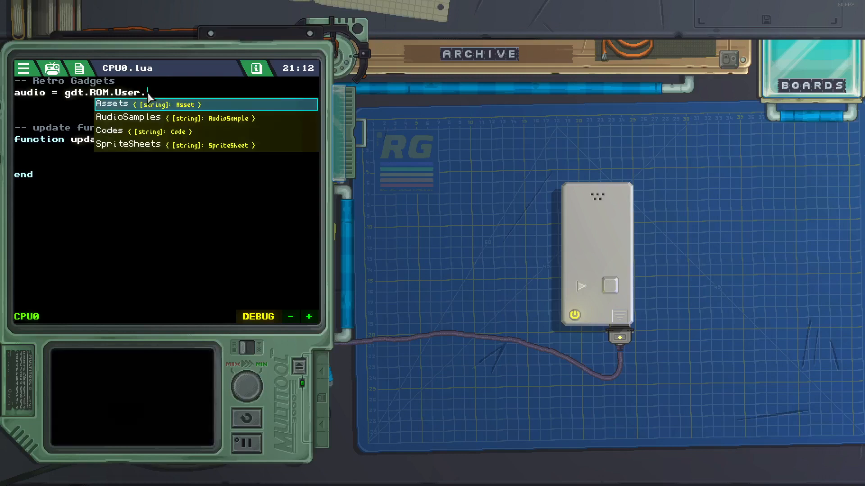
click(128, 117)
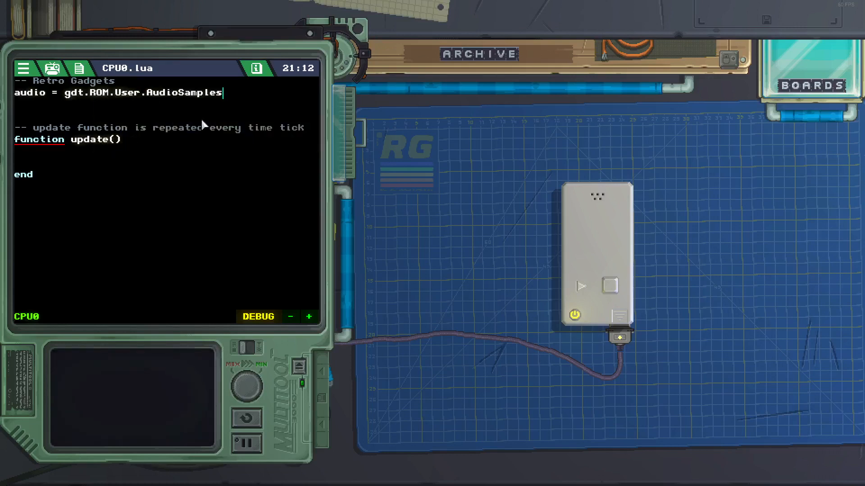
text([])
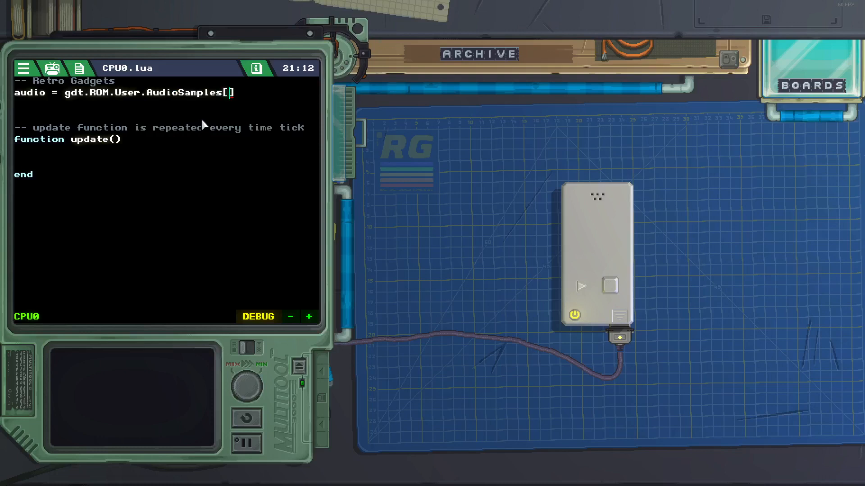
text("")
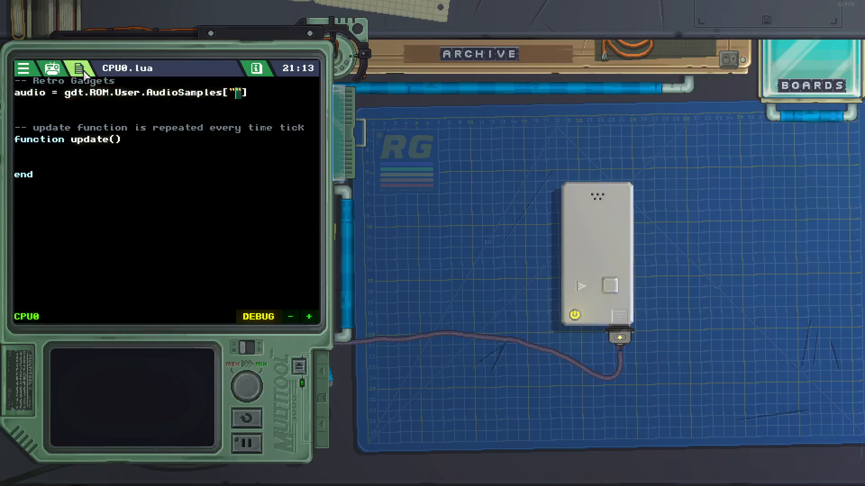
Import the mp3 as an asset named 8-bitErika.mp3, then reselect CPU0.lua.
click(51, 68)
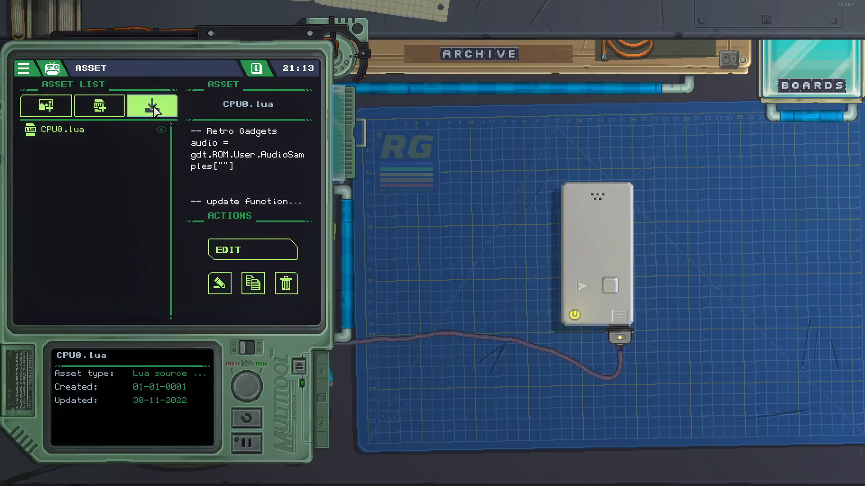
click(45, 105)
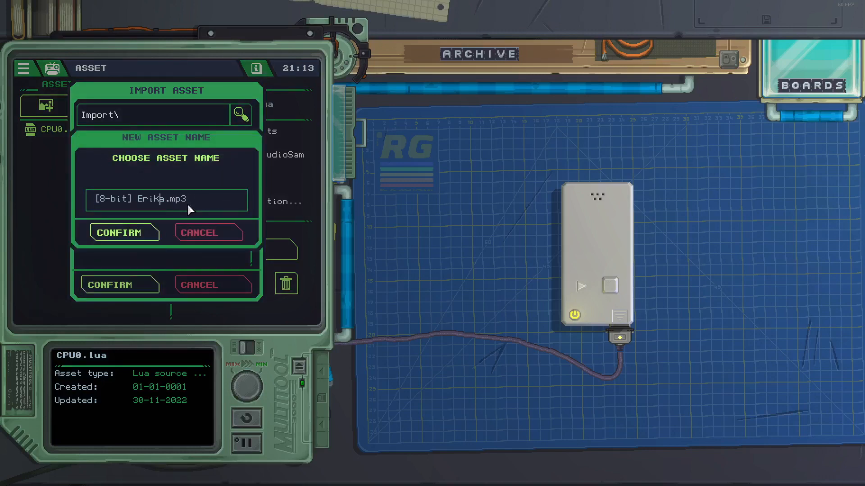
key(Backspace)
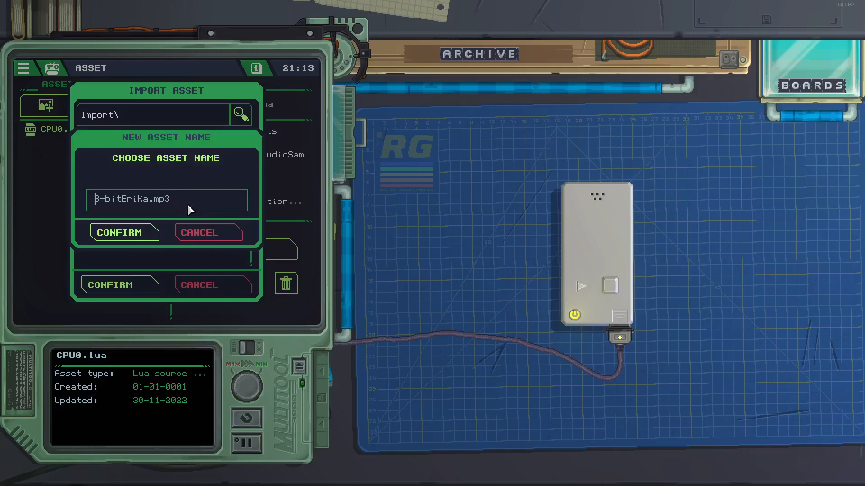
click(118, 232)
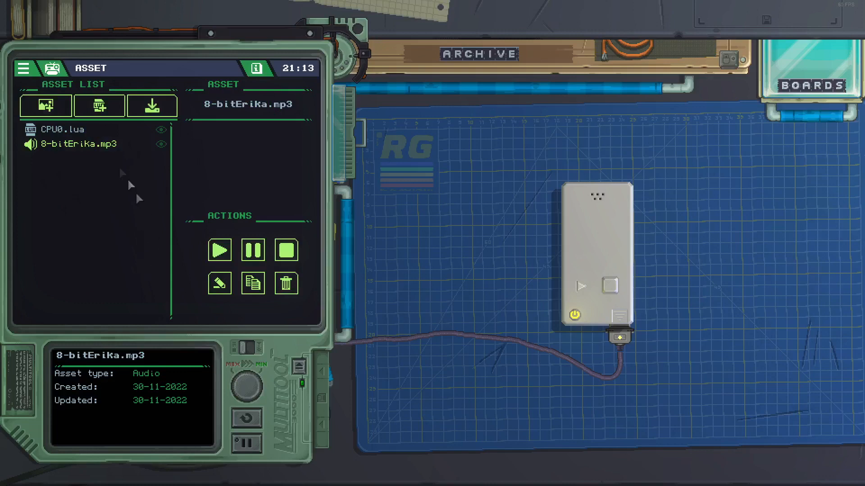
click(62, 129)
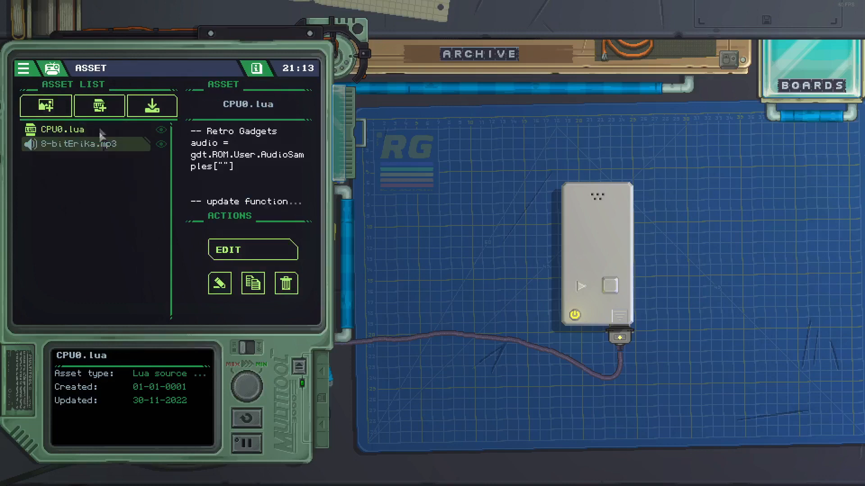
Reopen CPU0.lua and index AudioSamples with "8-bitErika.mp3" in the audio line.
click(253, 250)
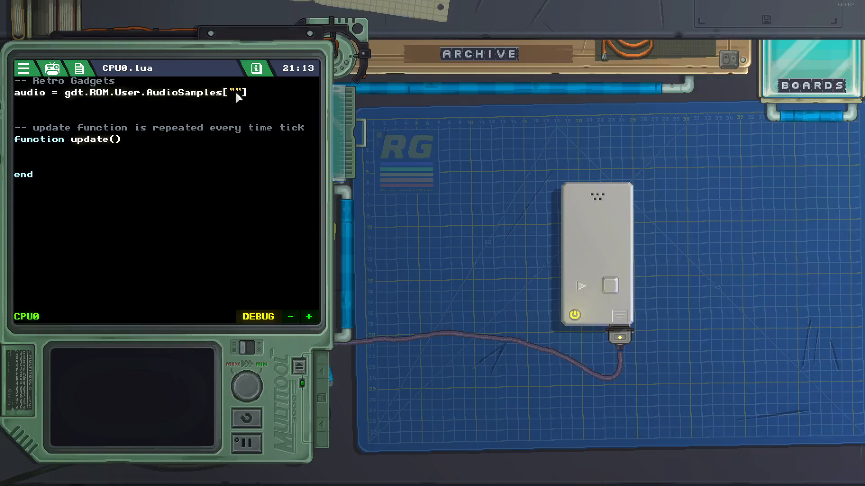
text(a)
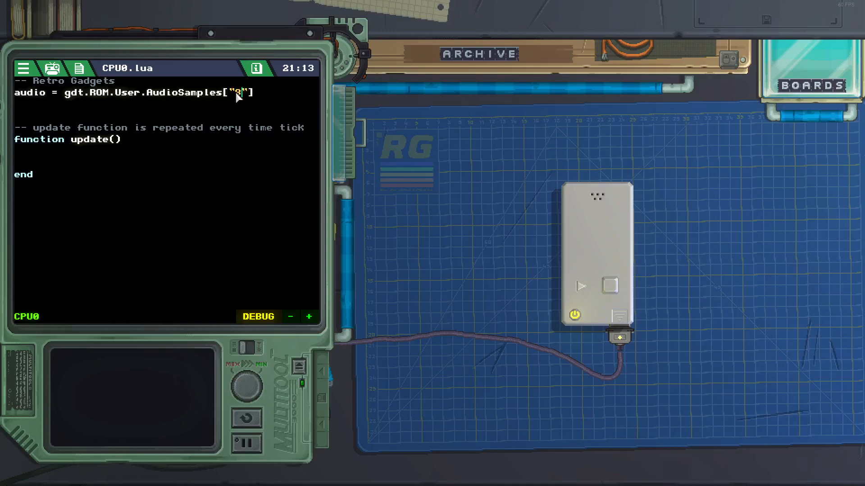
text(-bitErika.mp3)
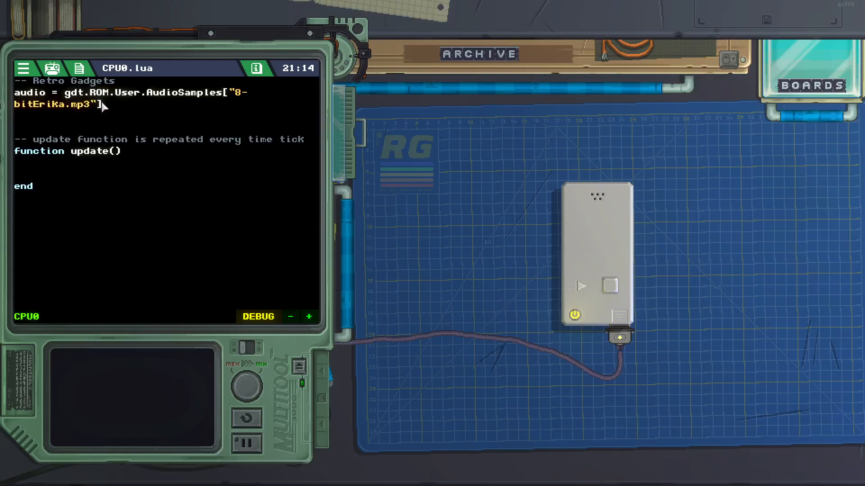
click(17, 164)
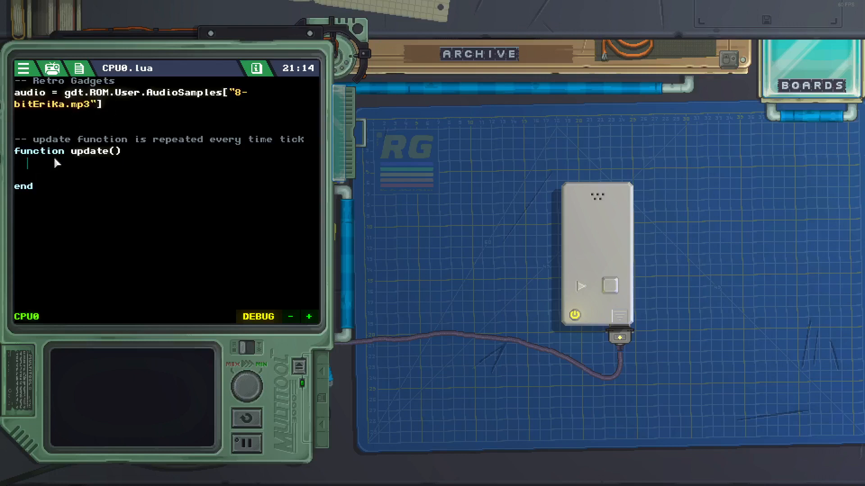
Write 'if gdt.LedButton0.ButtonDown' inside update(), confirming the play button is LedButton0.
text(if)
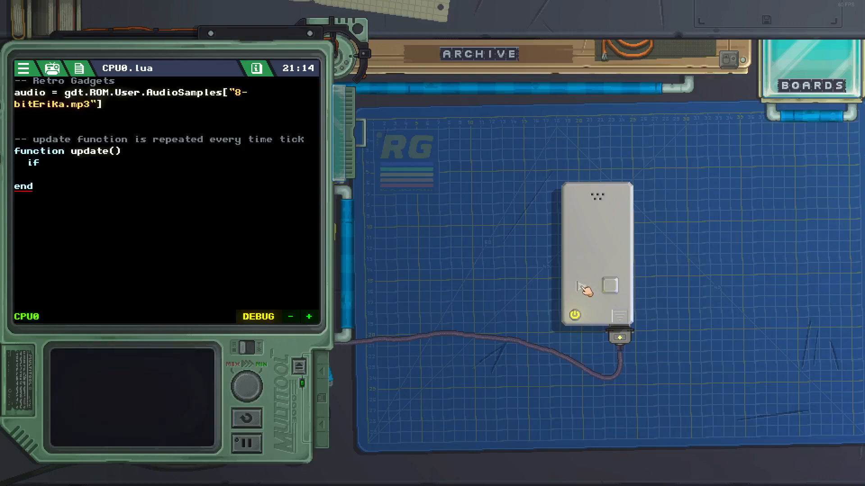
click(582, 287)
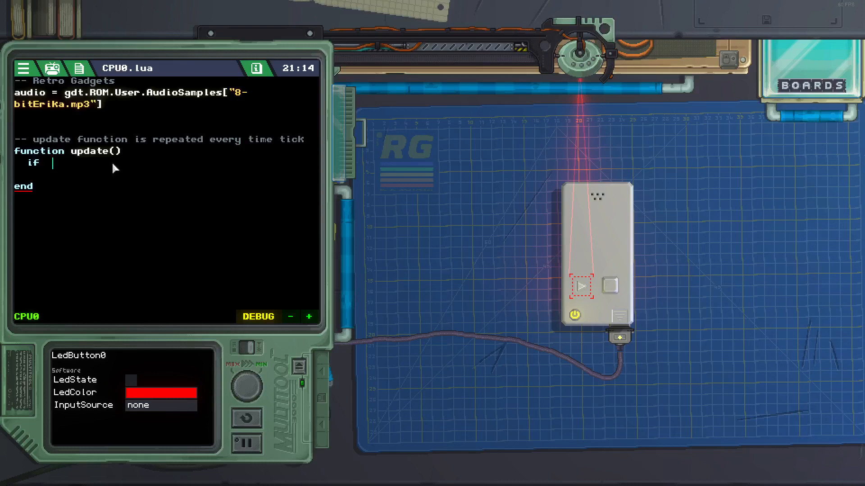
text(g)
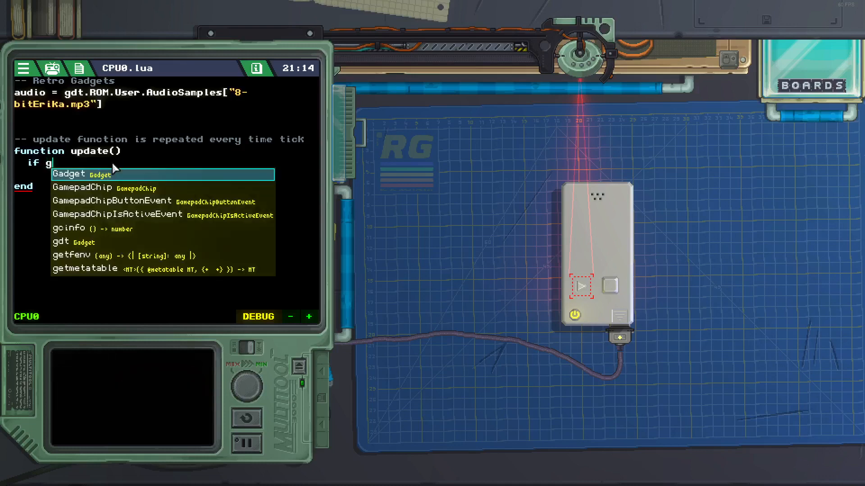
text(dt.)
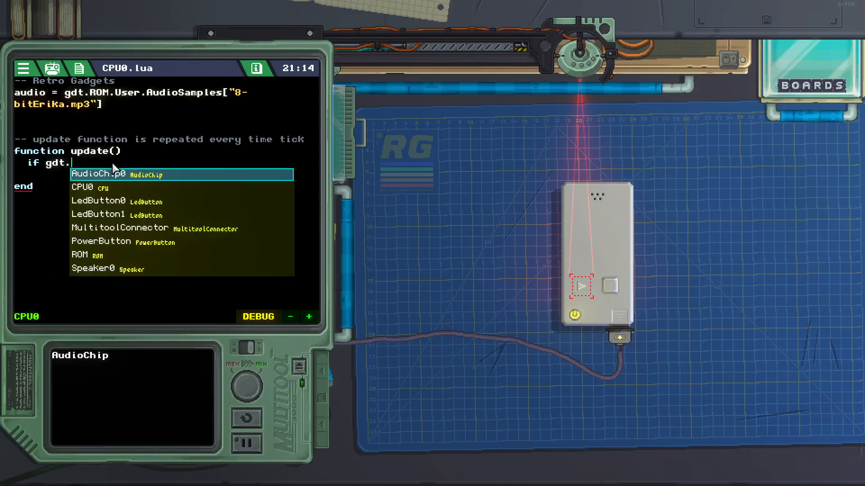
text(Led)
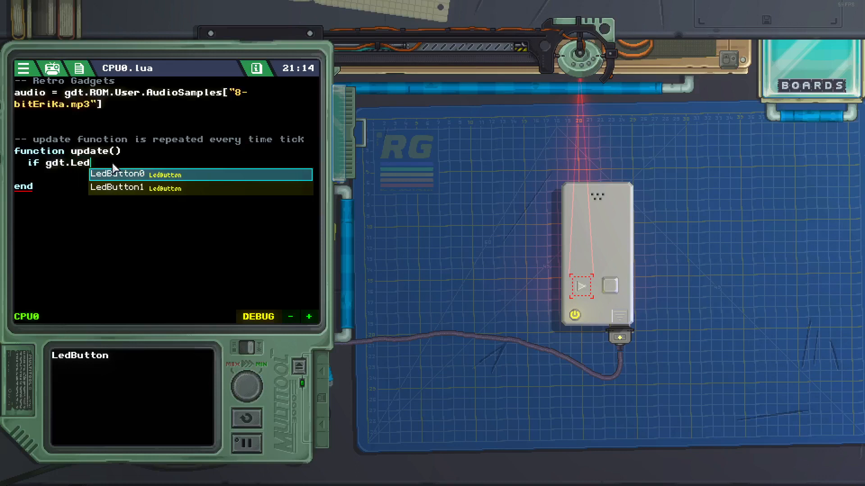
click(579, 286)
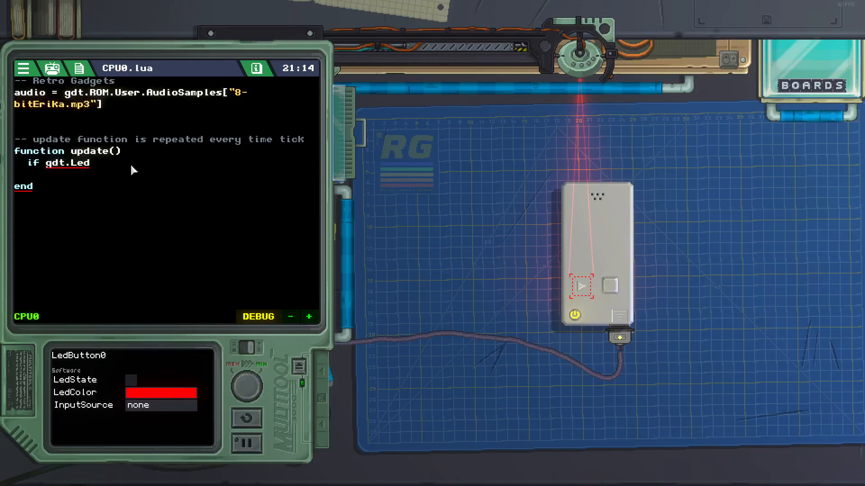
text(Button0)
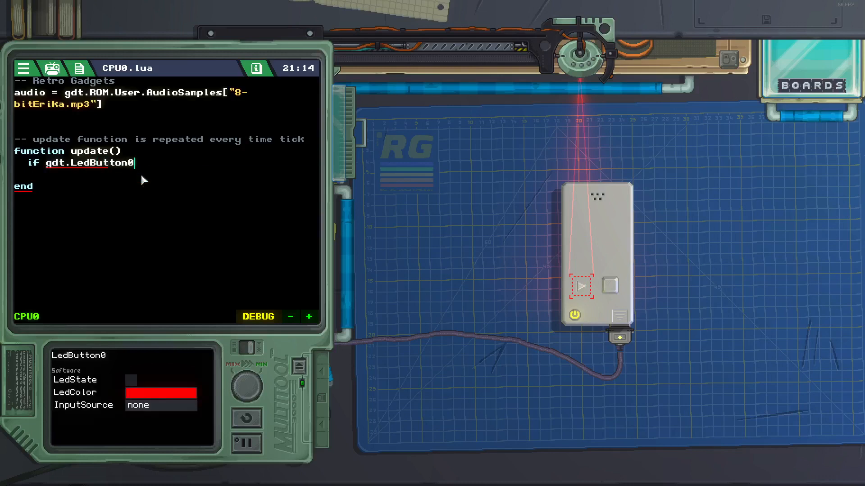
text(.)
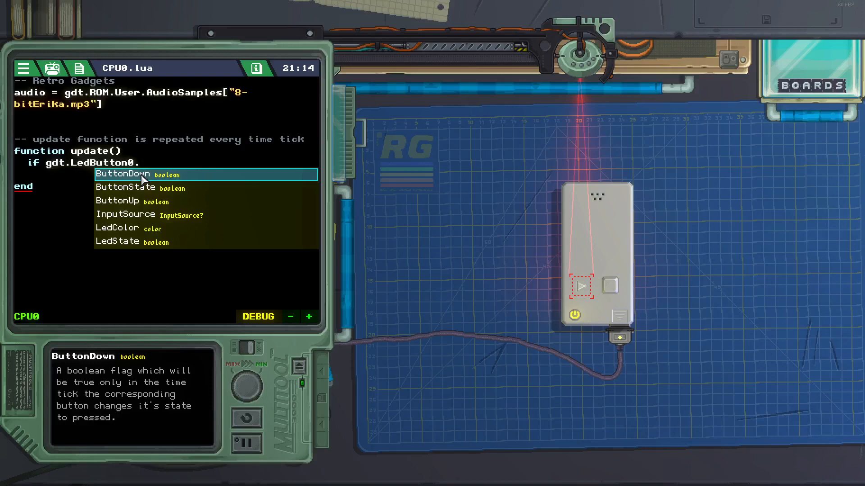
click(118, 175)
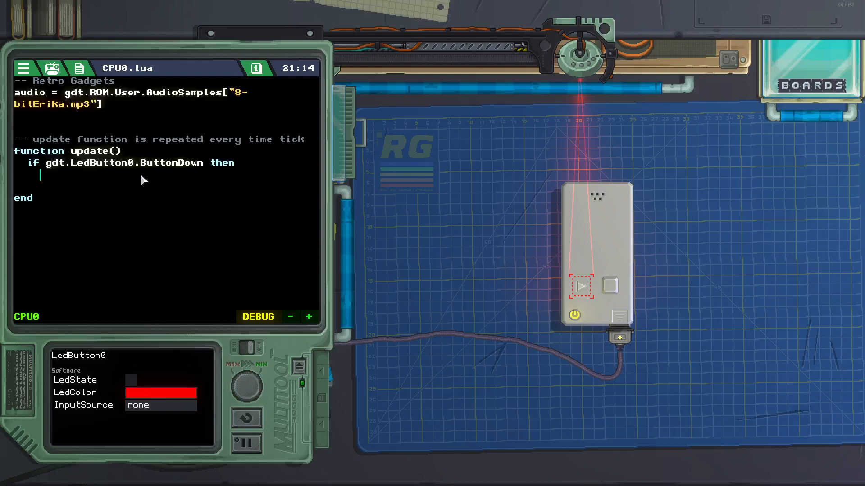
Fill the if block with gdt.AudioChip0:Play(audio, 0) and close it with end.
text(g)
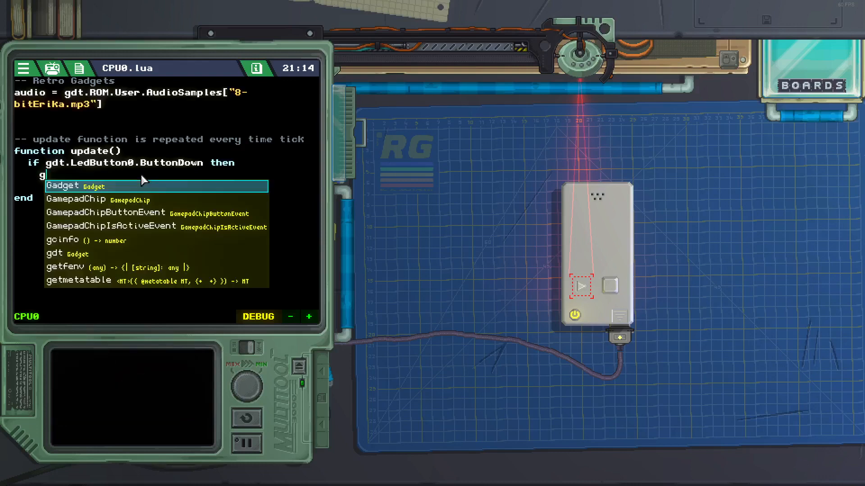
text(dt)
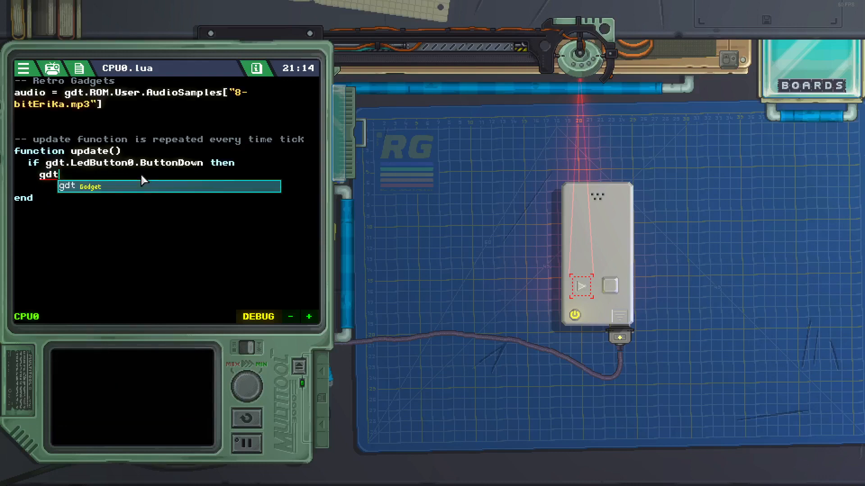
text(.)
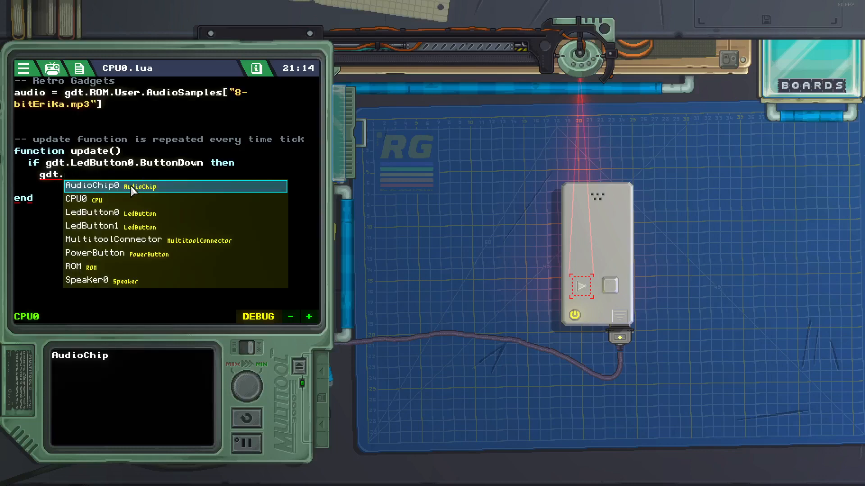
click(91, 186)
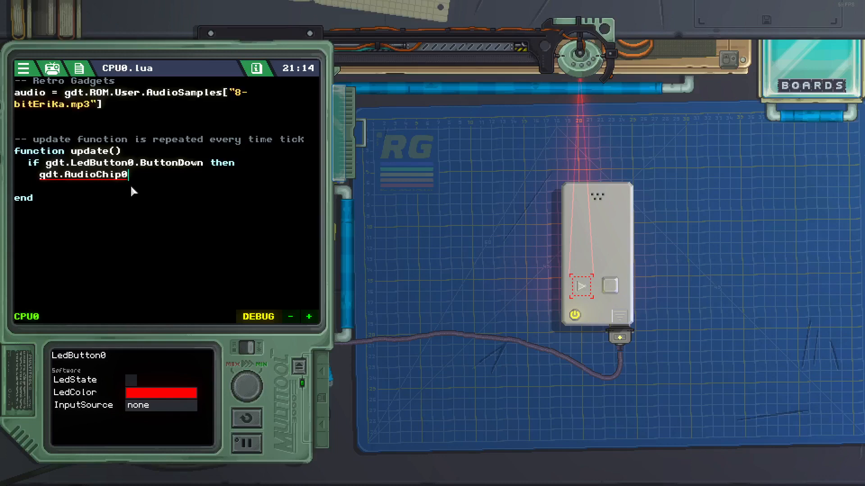
text(.)
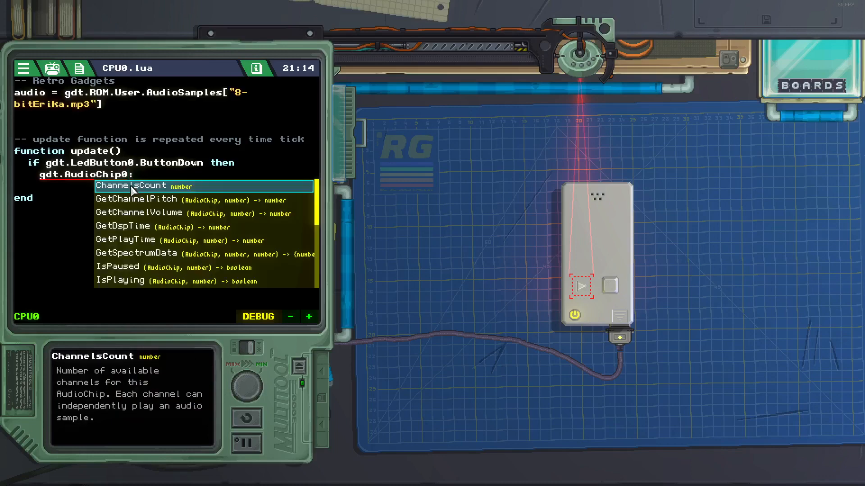
text(P)
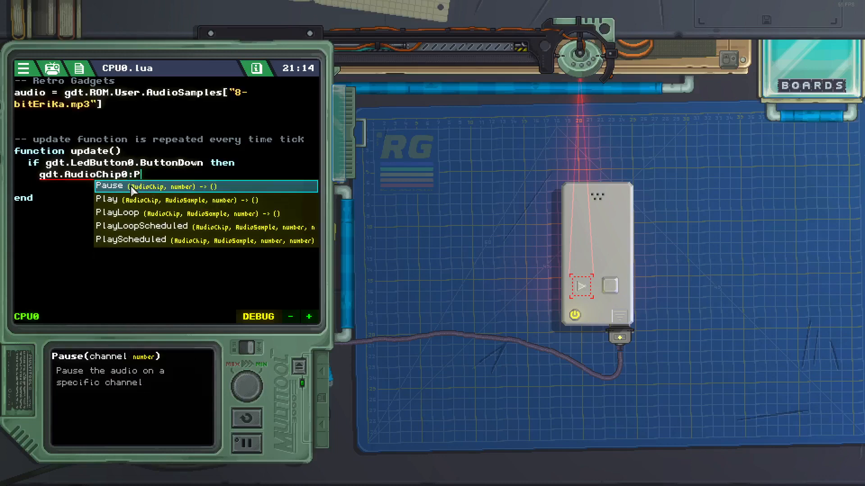
click(107, 200)
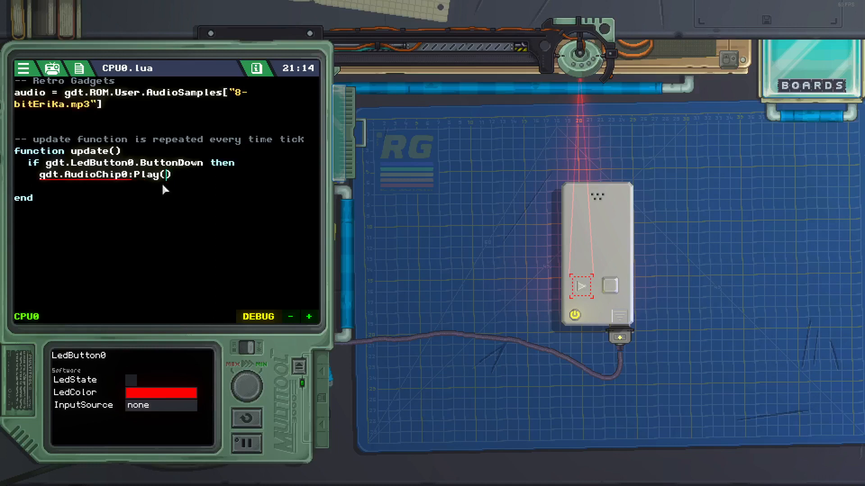
text(audio, 0)
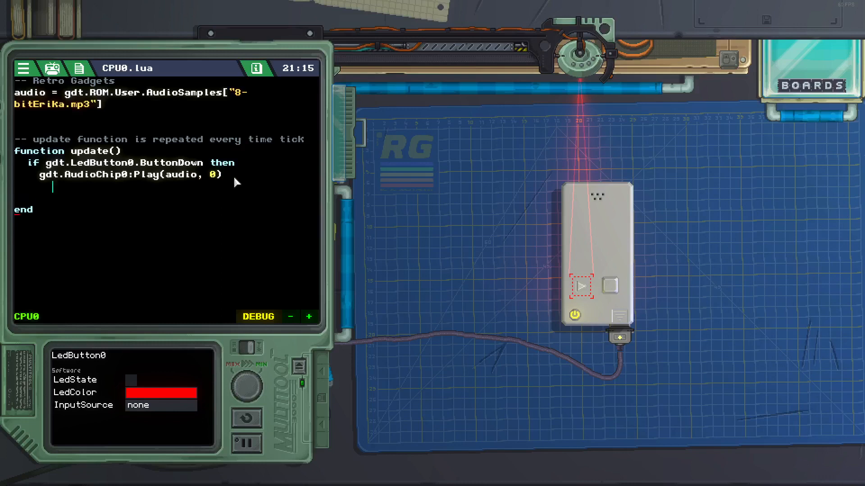
text(end)
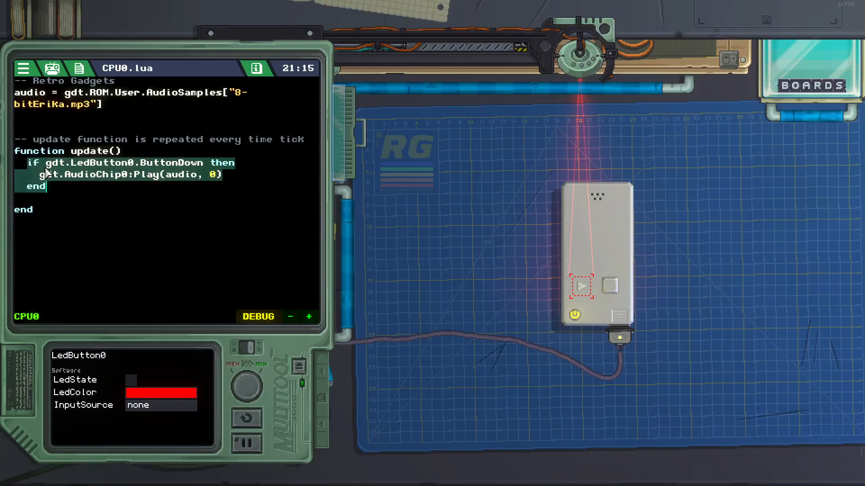
Paste a copy of the block, changed to call gdt.AudioChip0:Stop(0) when LedButton1 is pressed.
click(48, 187)
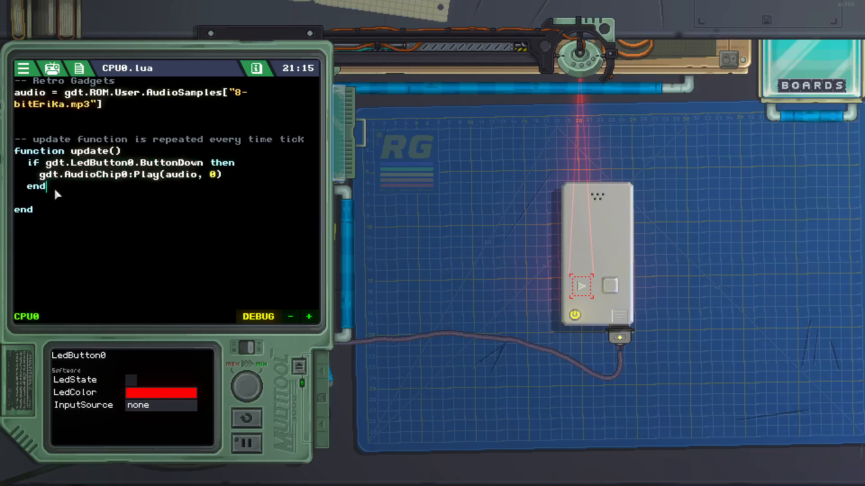
key(enter)
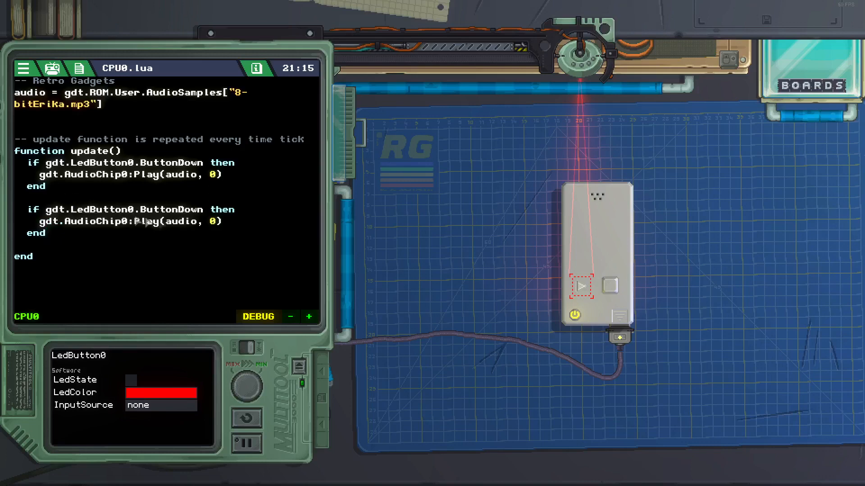
click(609, 286)
text(Stop)
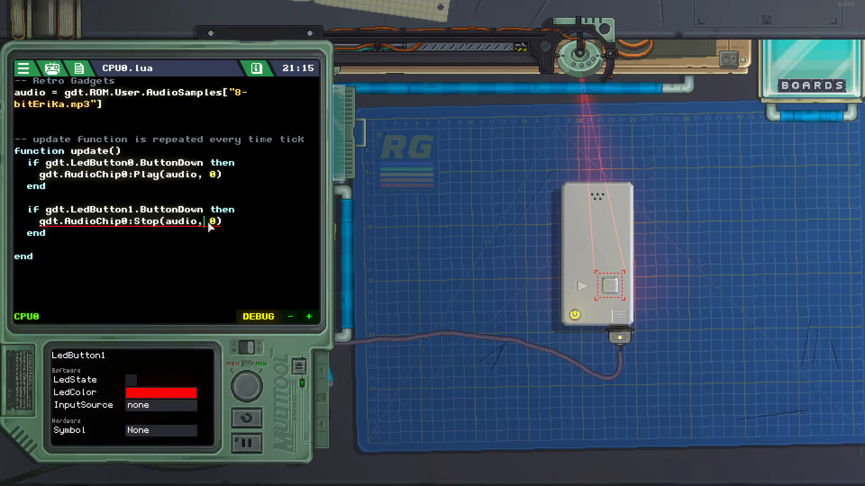
key(Backspace)
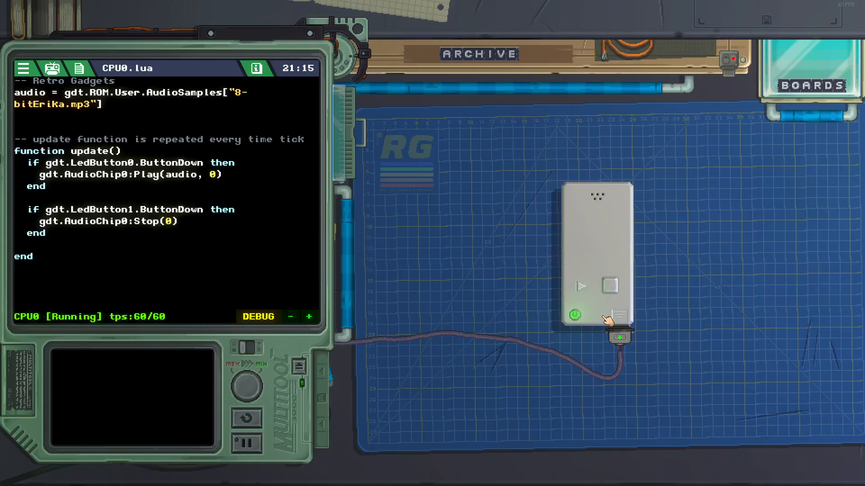
mouse_move(675, 315)
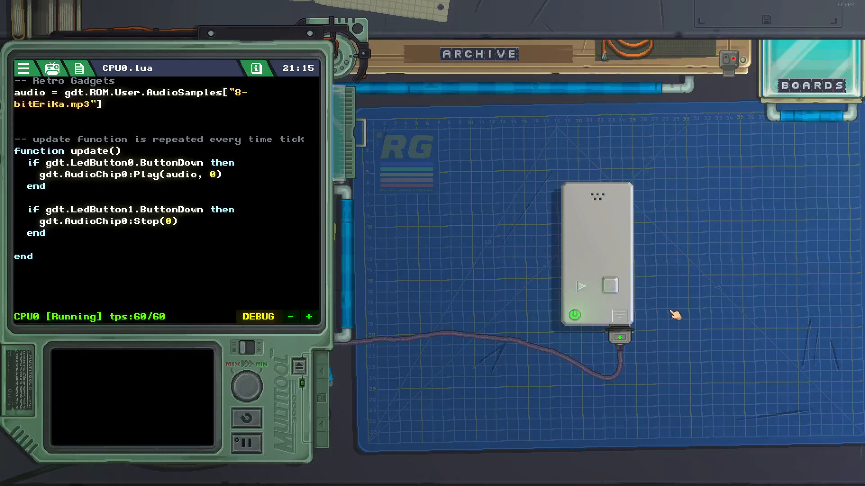
mouse_move(634, 304)
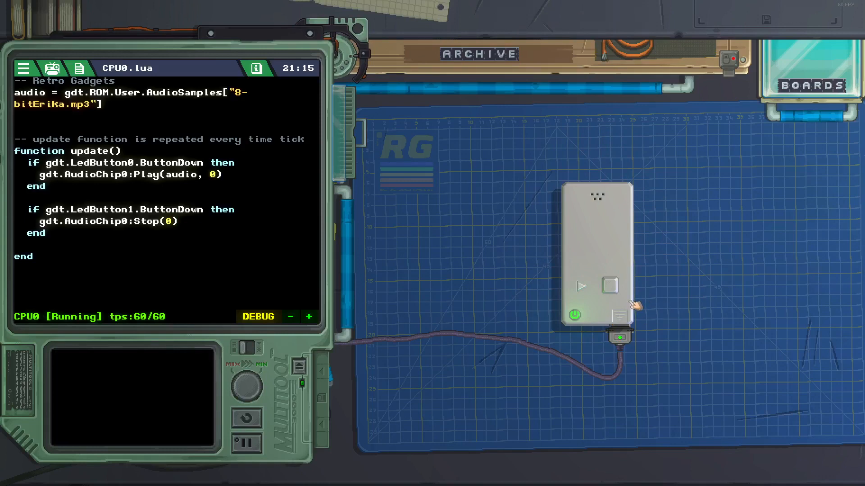